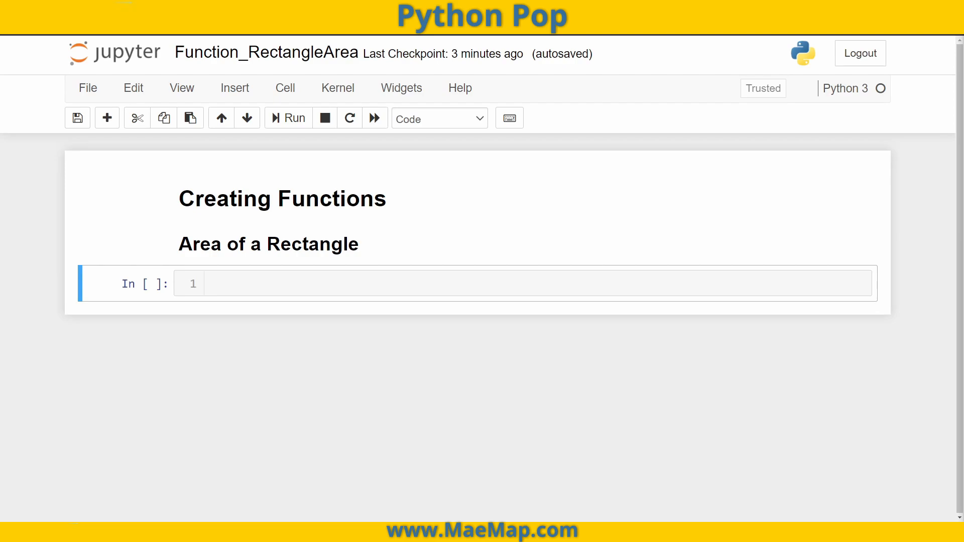
mouse_move(136, 253)
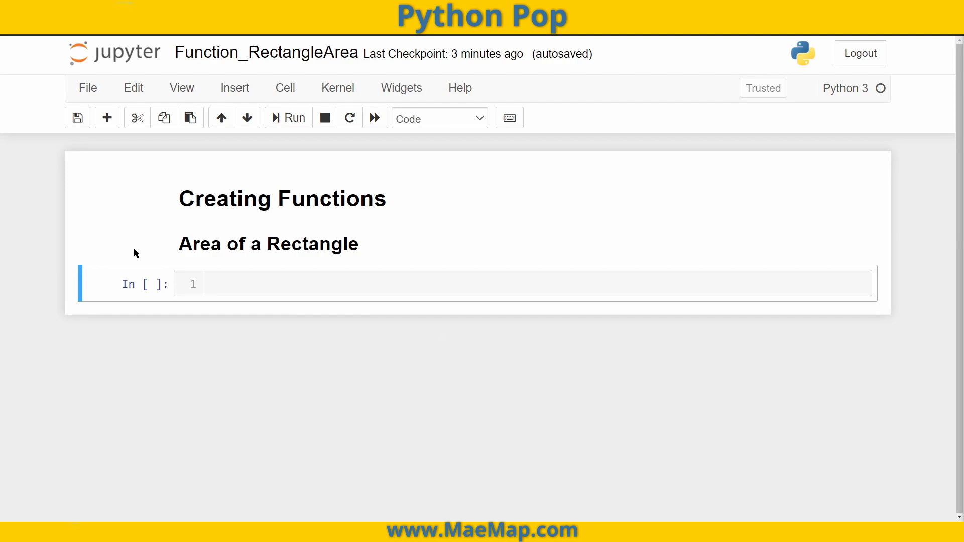
Write the header def rectangle_area(length, width) in the empty cell.
click(246, 283)
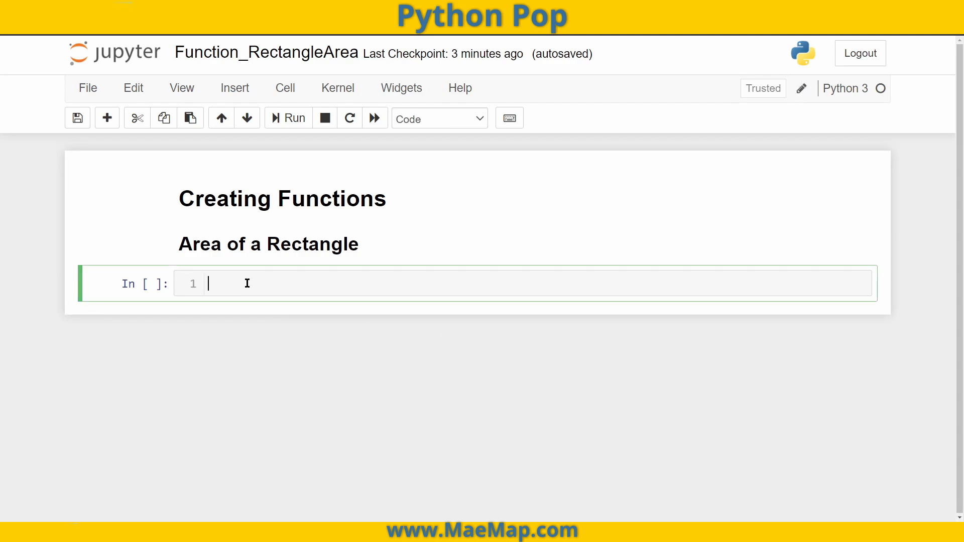
text(def)
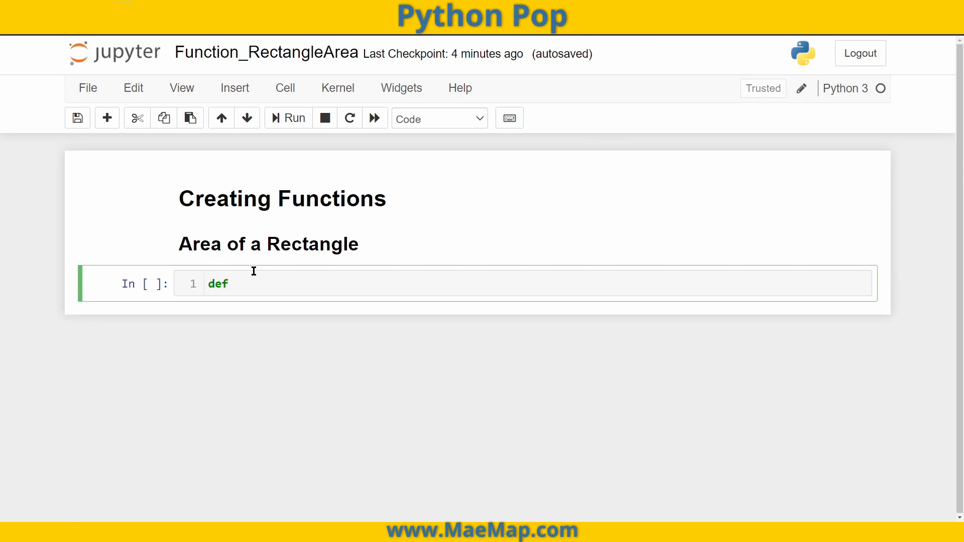
text(rectan)
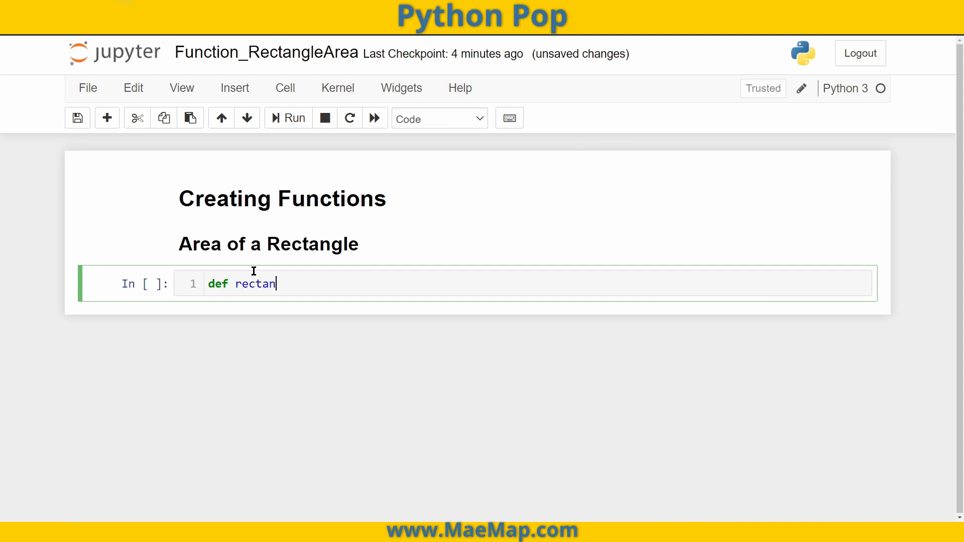
text(gle_a)
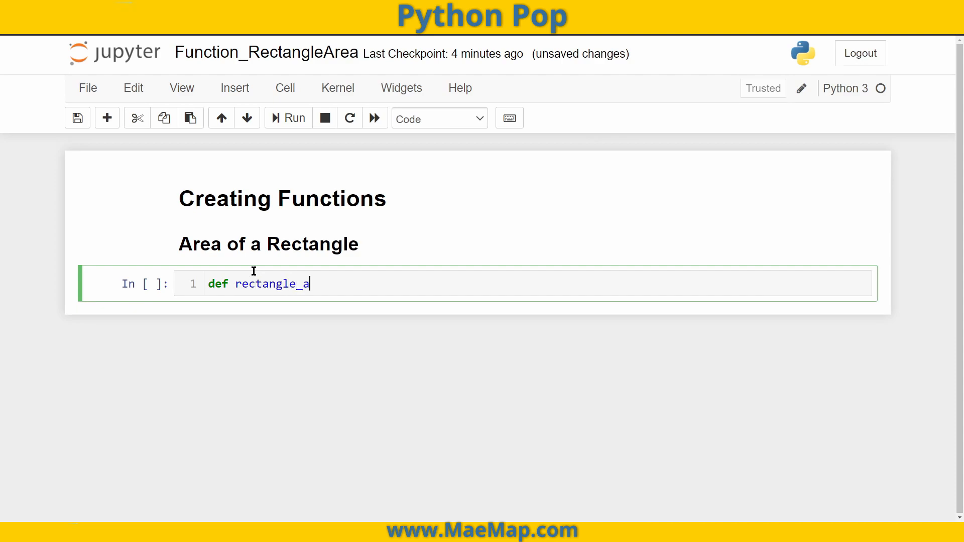
text(rea)
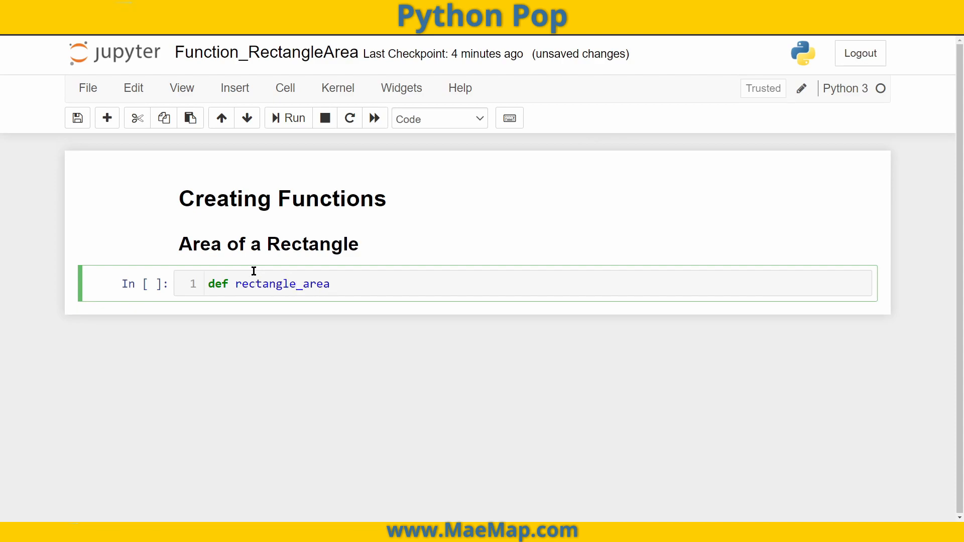
text(())
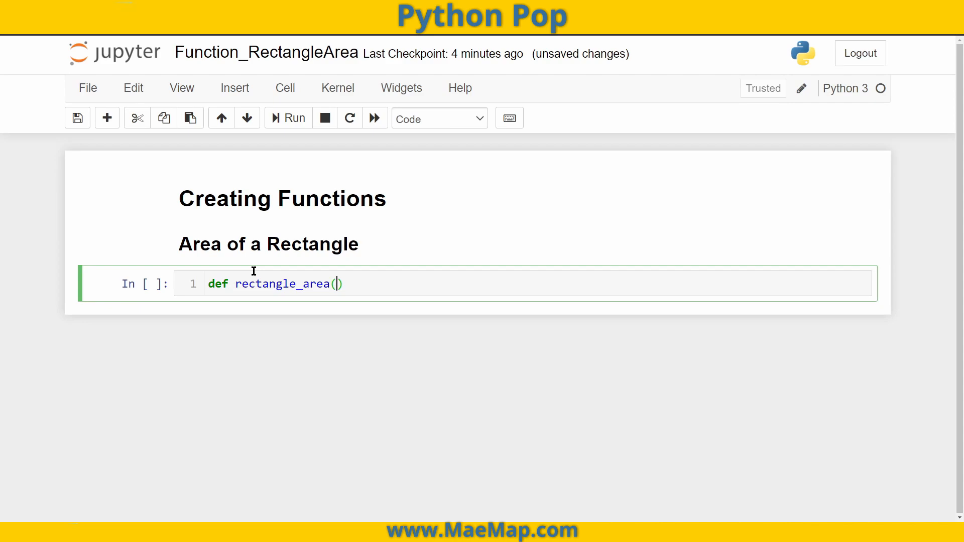
text(length)
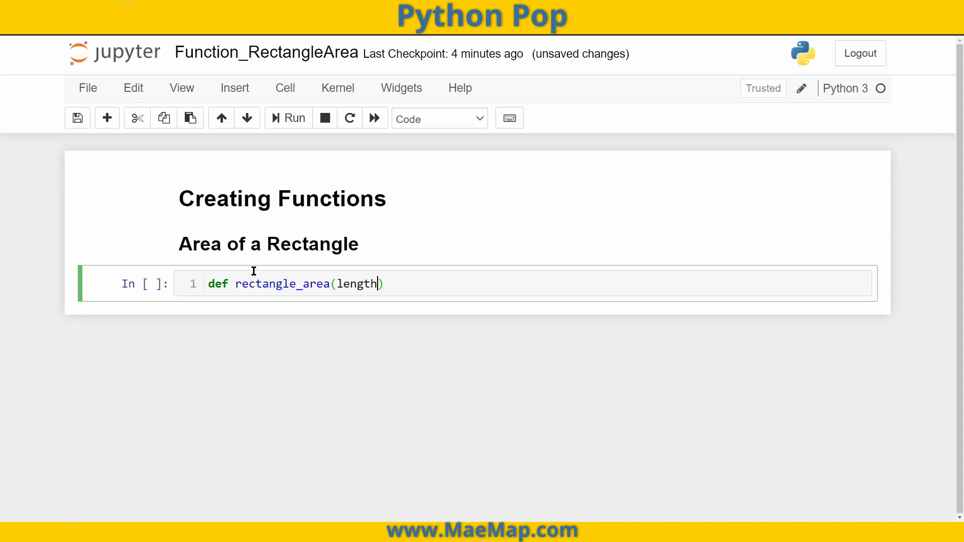
text(, width)
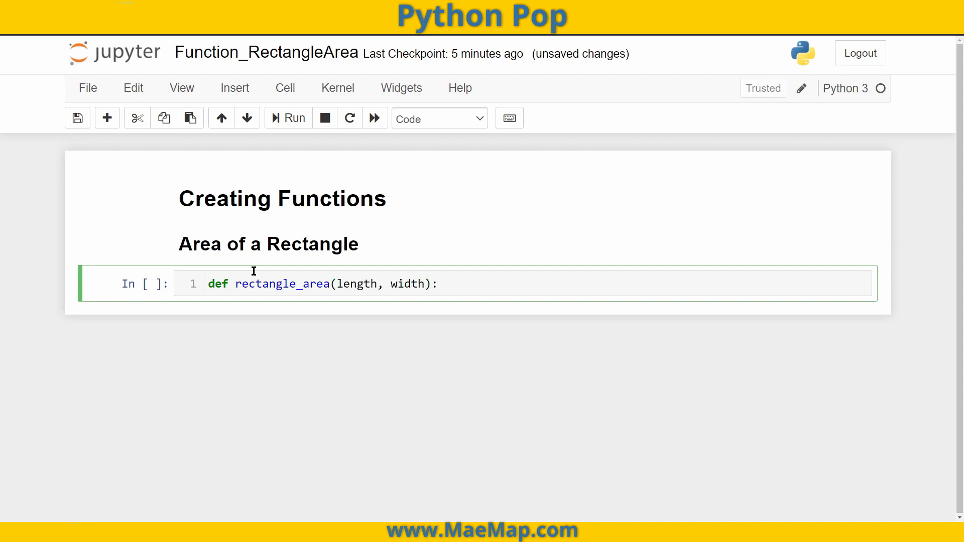
Add the body area = length * width and return area, then run the cell.
key(enter)
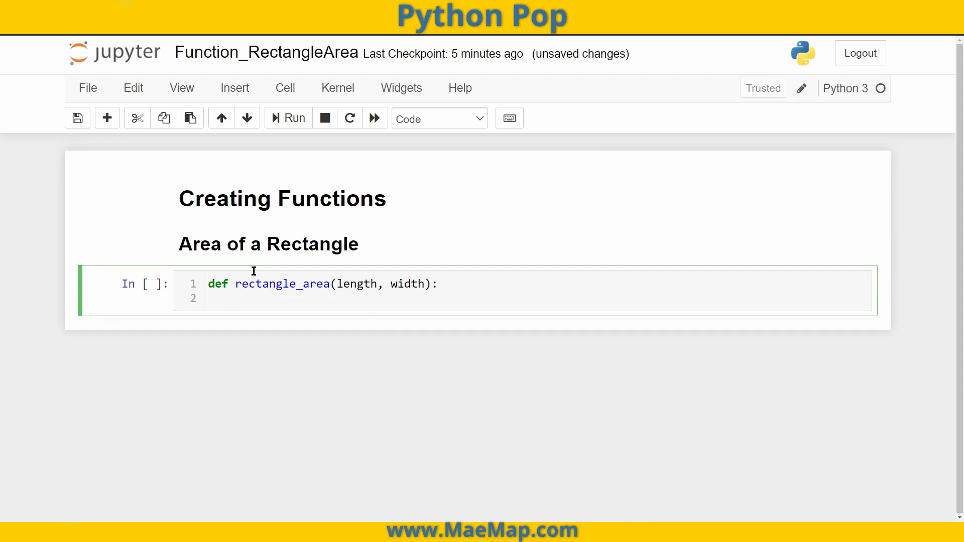
text(area)
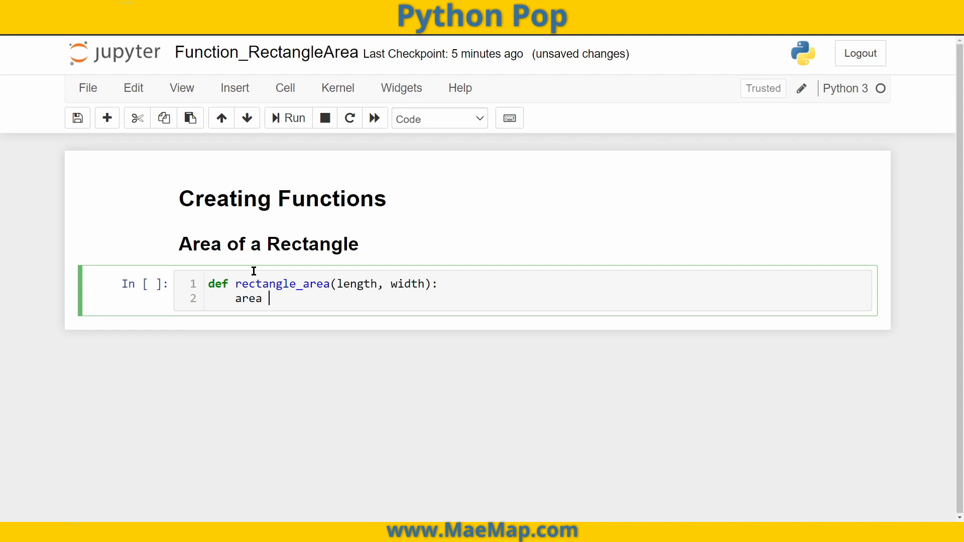
text(= length)
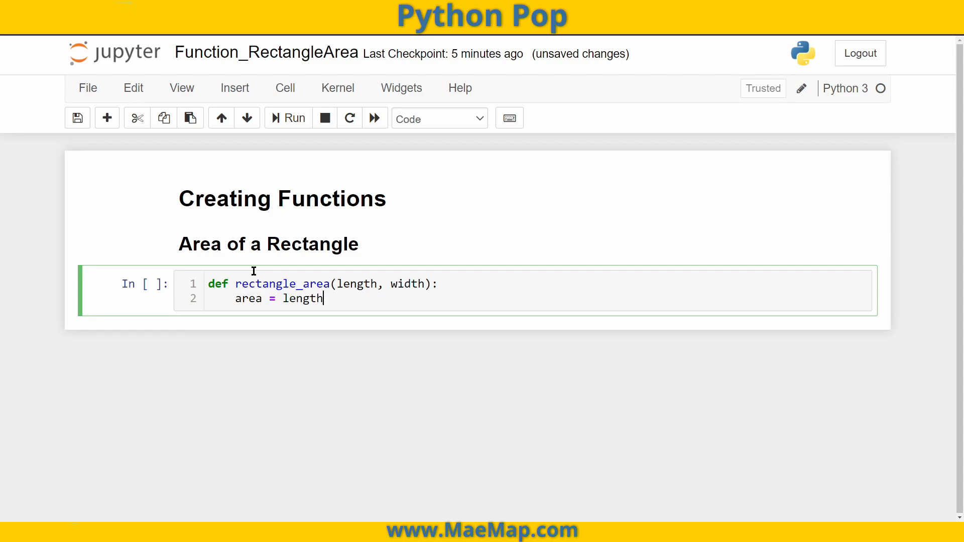
text(* wi)
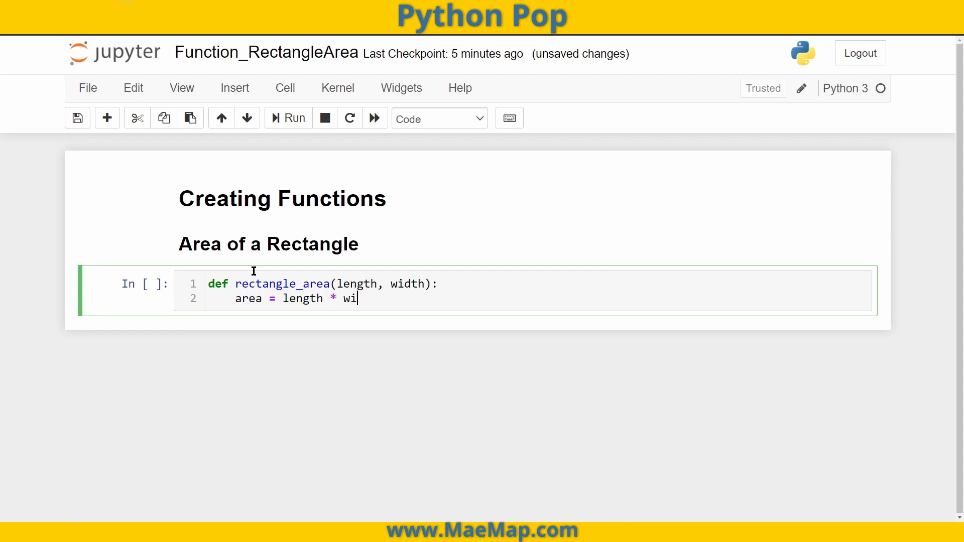
text(dth)
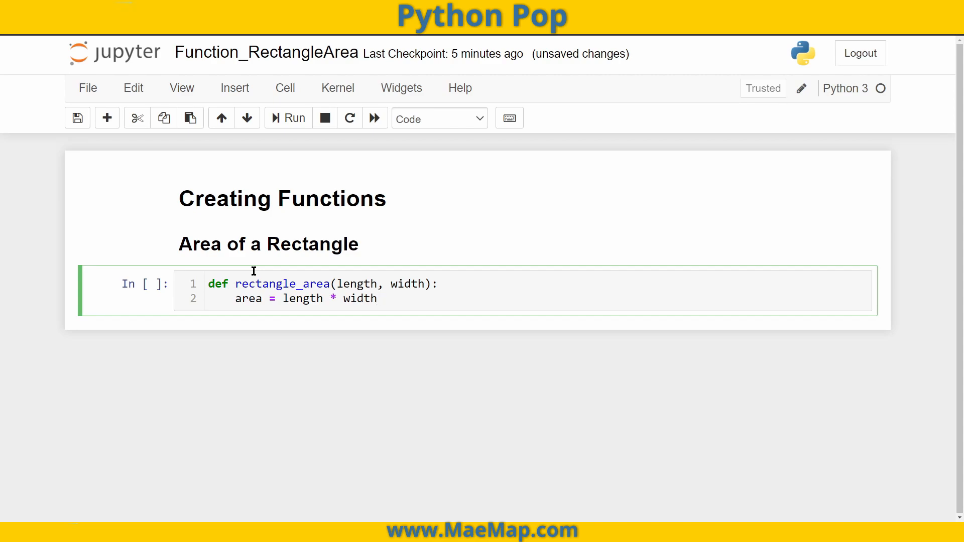
text(re)
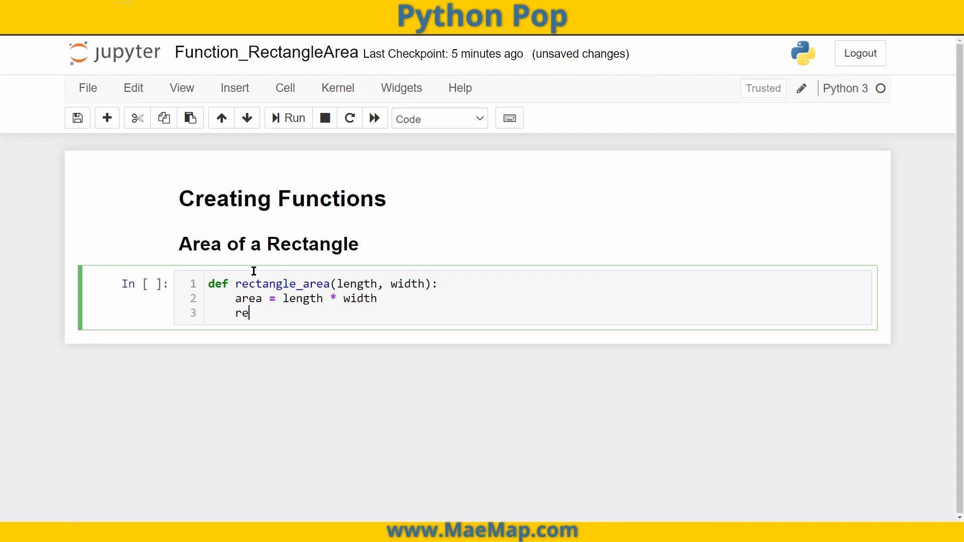
text(turn are)
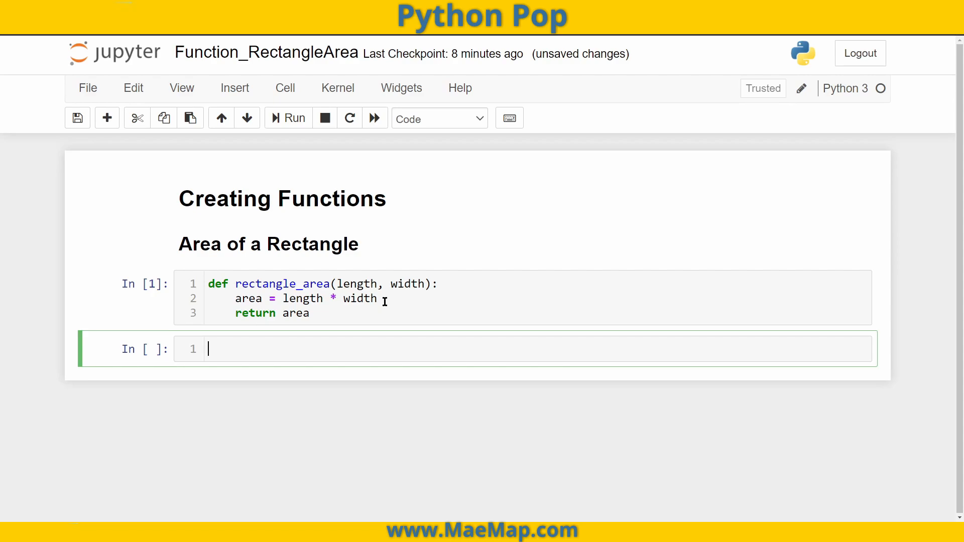
Write areaA = rectangle_area(4,2) in the new cell without running it.
text(area)
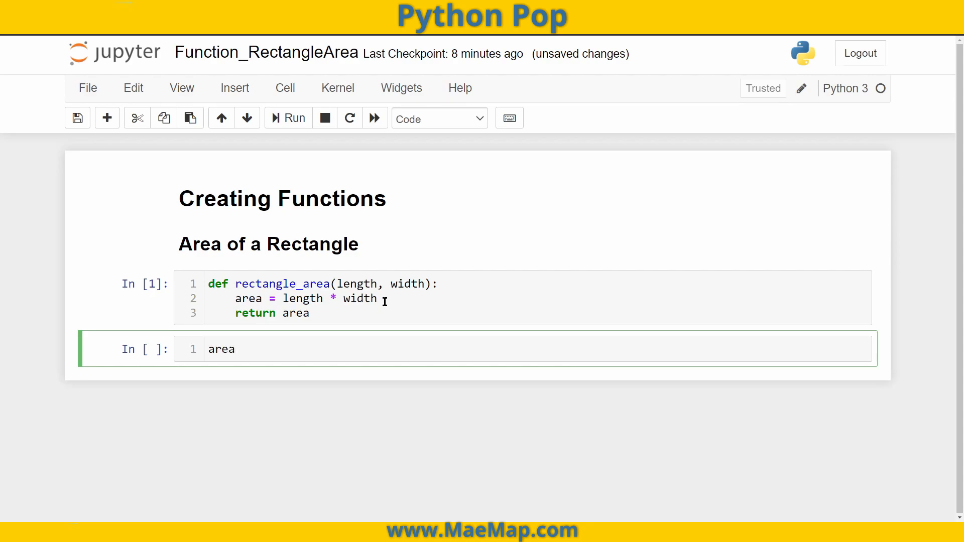
text(A =)
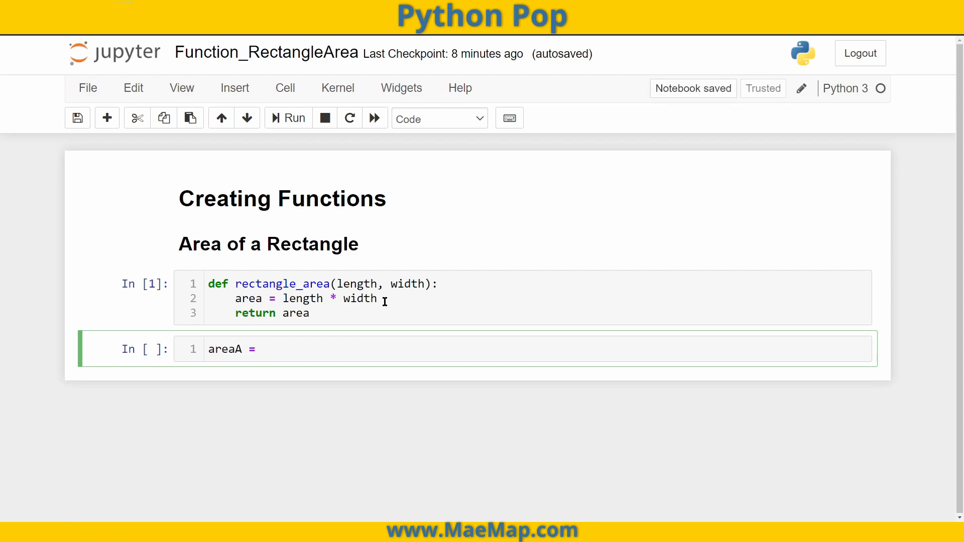
text(rectangle)
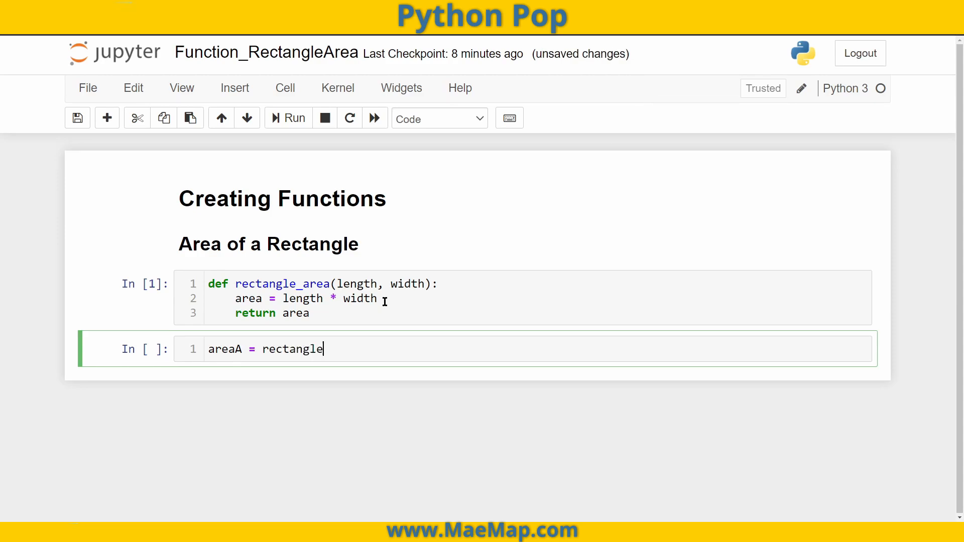
text(_are)
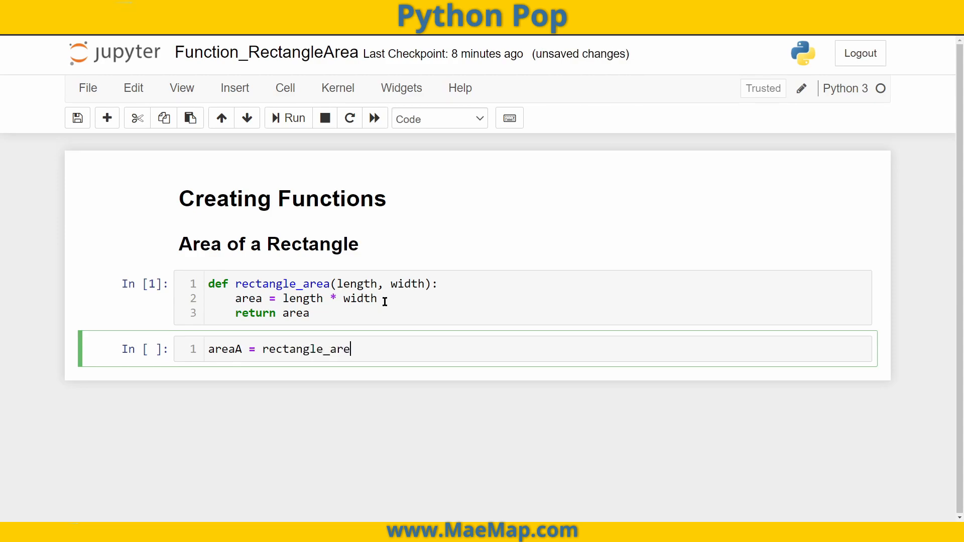
text(a())
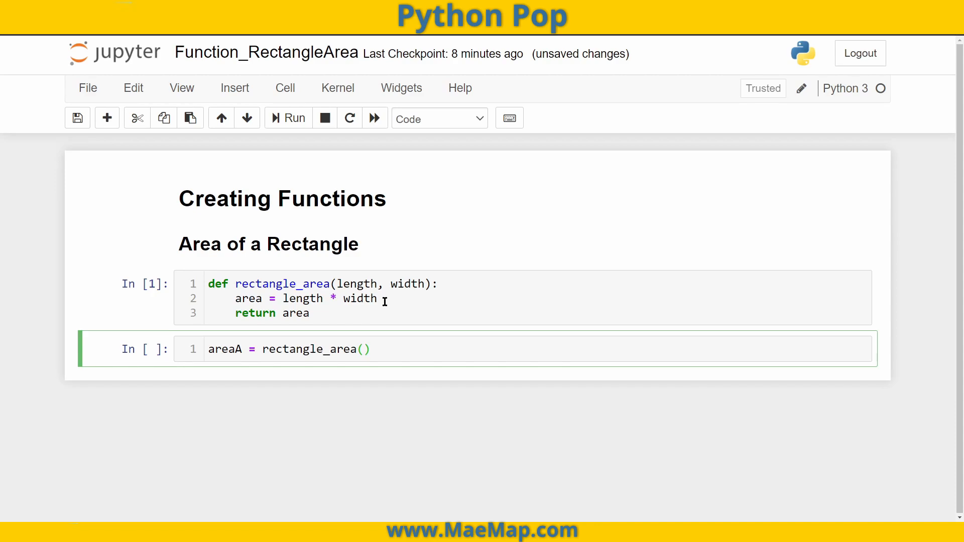
text(4,2)
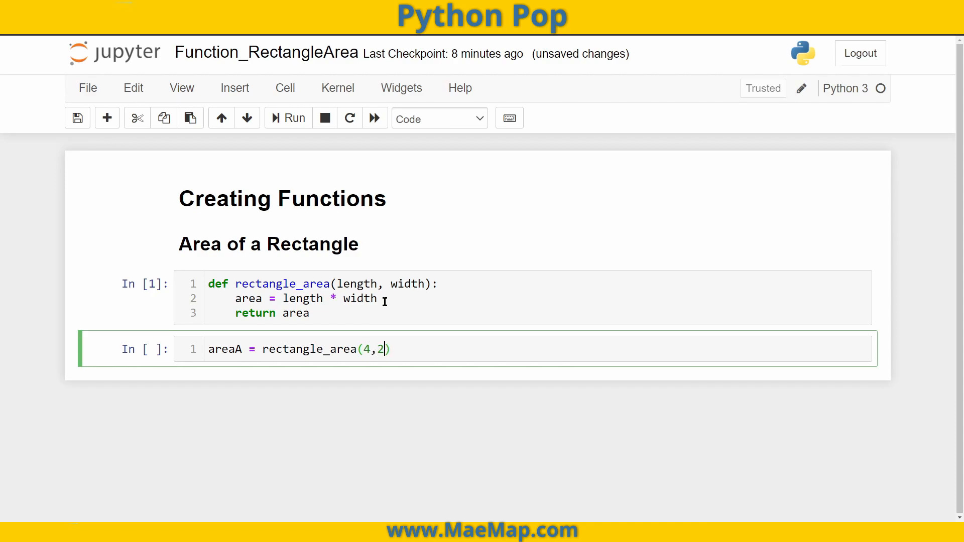
double_click(224, 350)
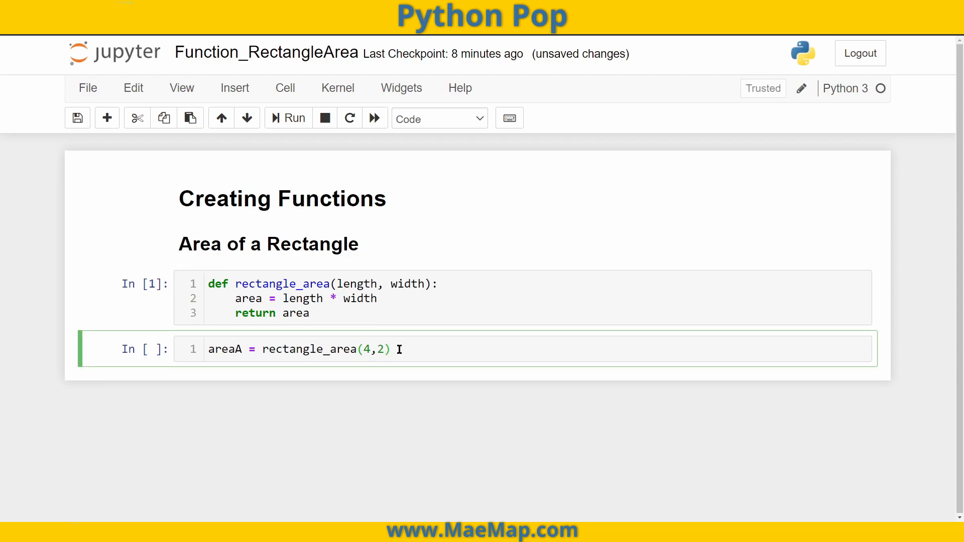
Add areaB = rectangle_area(5,3) on a second line and run the cell.
key(Enter)
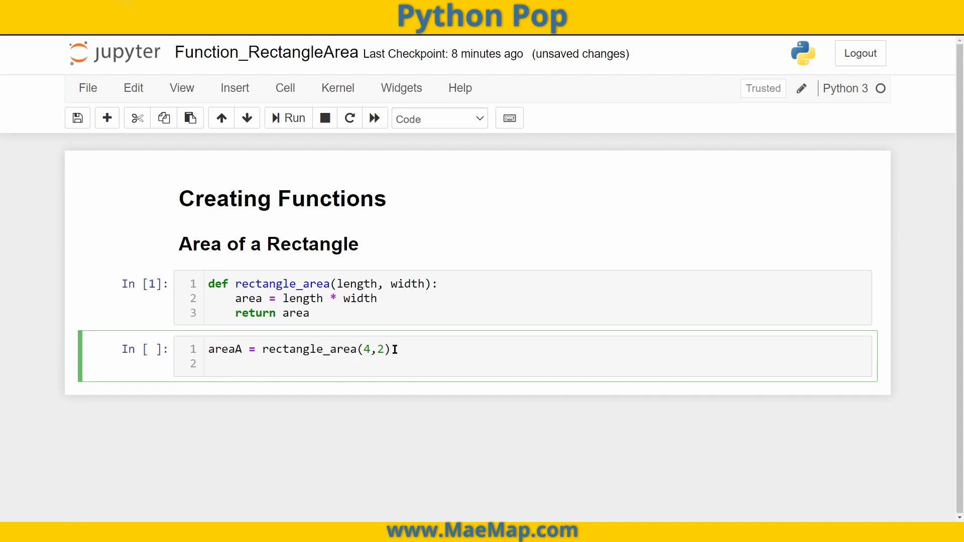
text(area)
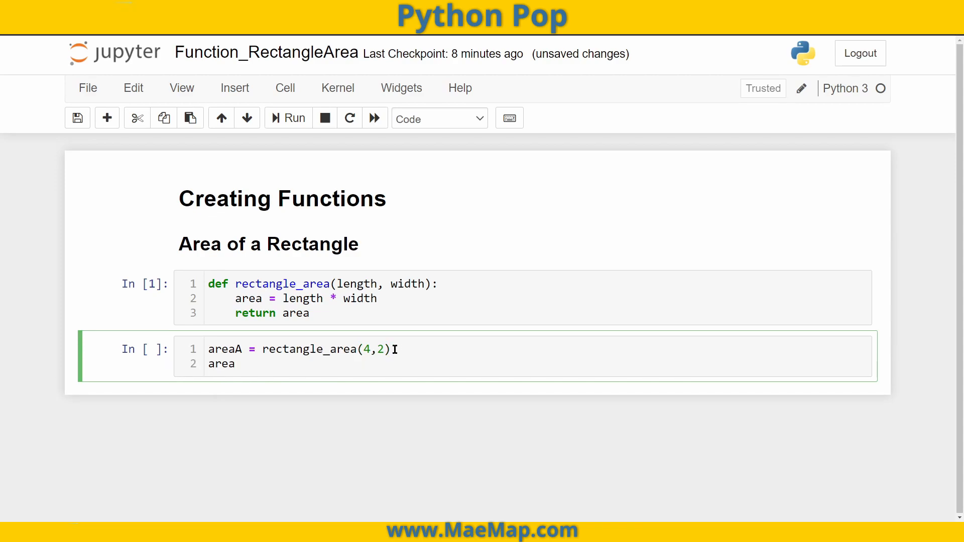
text(reaB = rec)
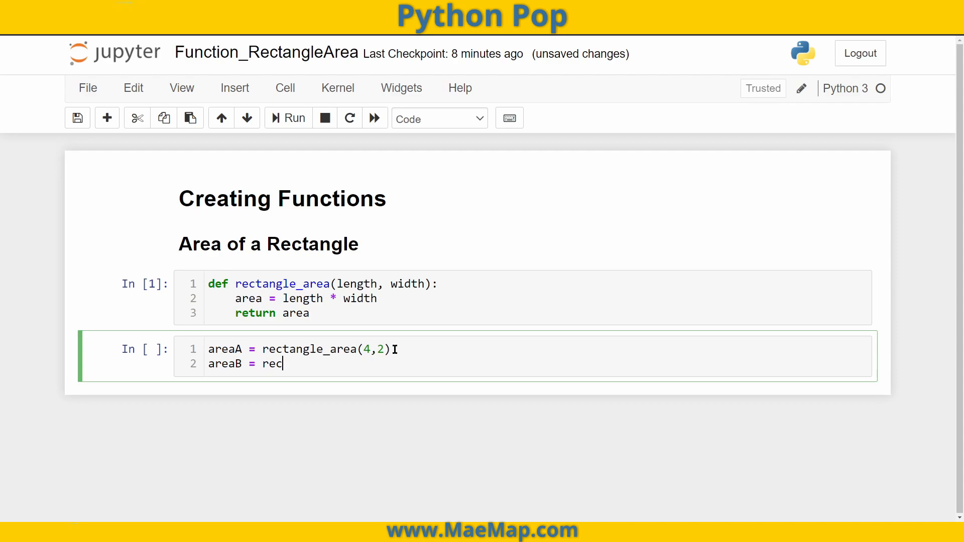
text(tangle_area)
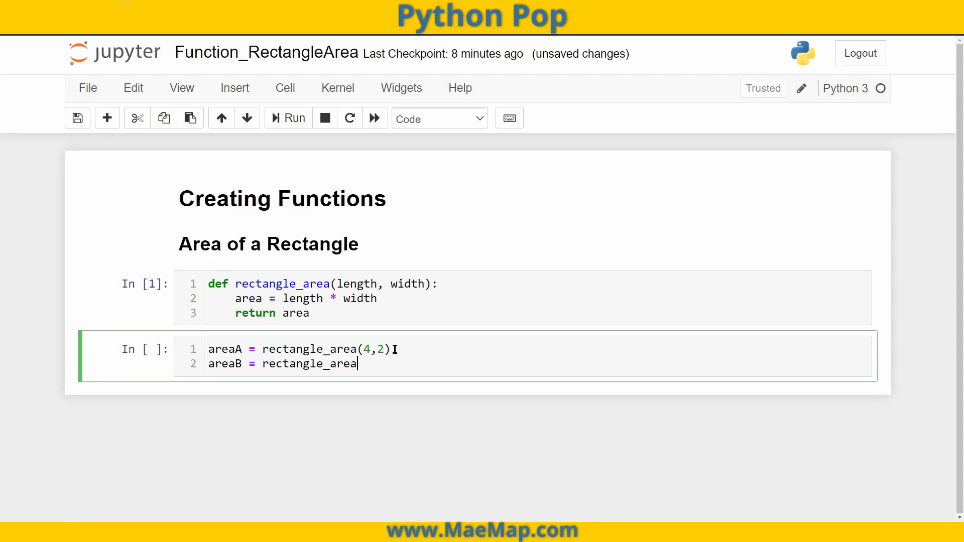
text((5))
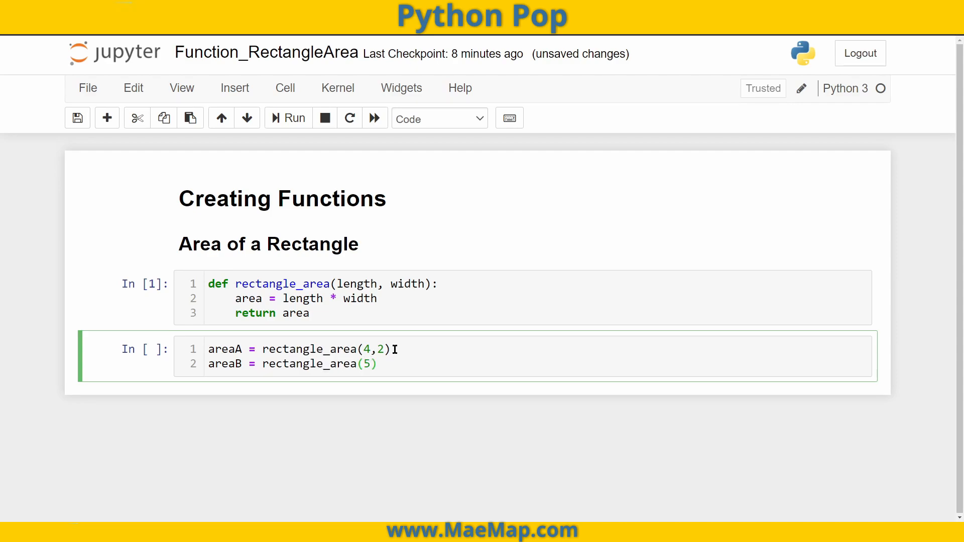
text(,3)
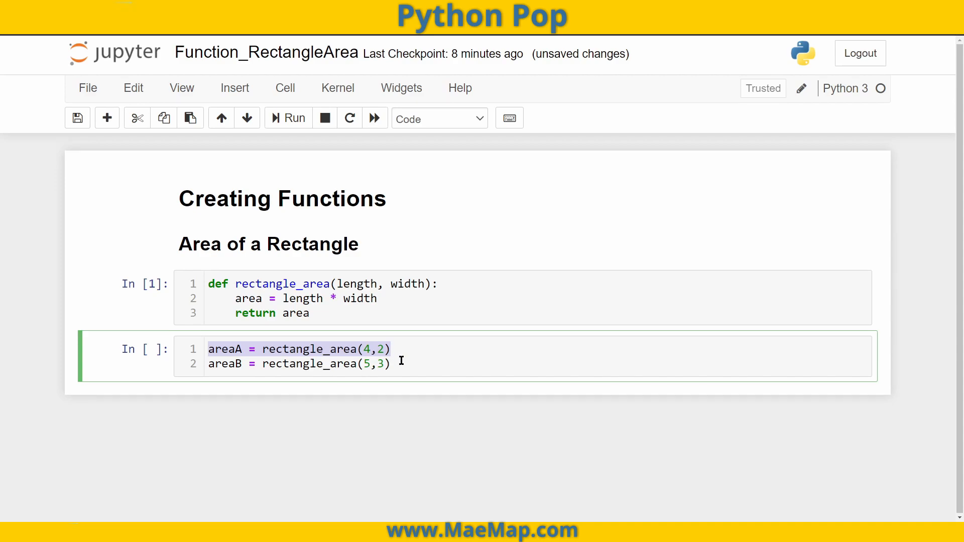
click(400, 364)
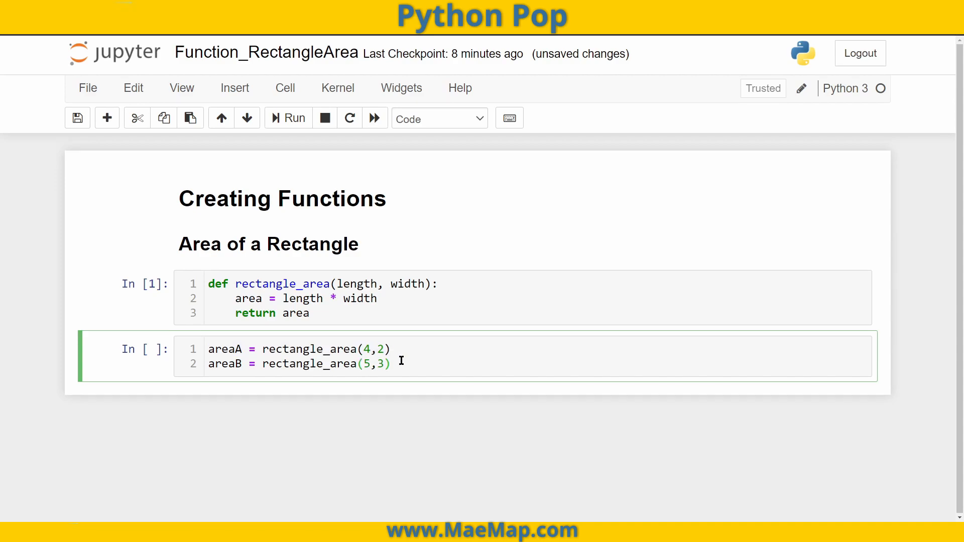
click(287, 119)
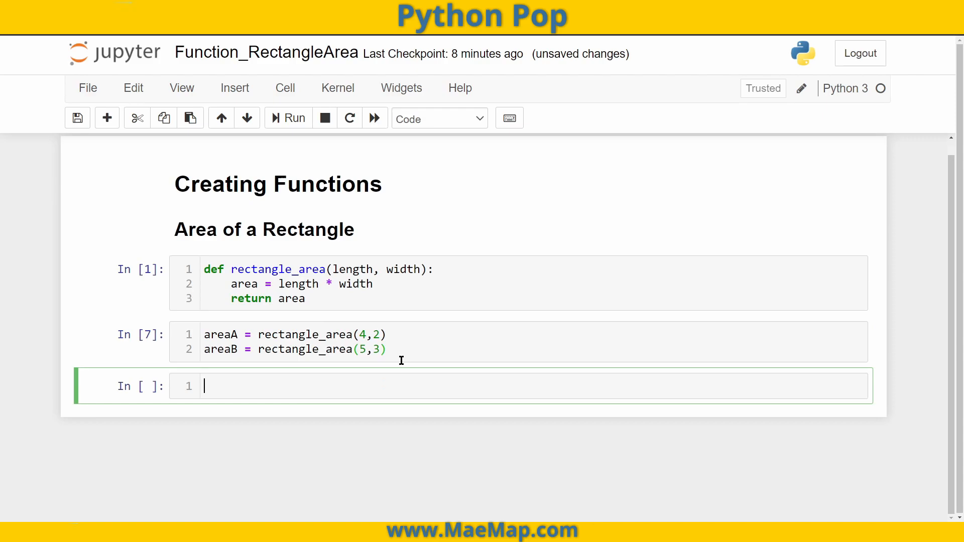
Print areaA and areaB and run, showing 8 and 15.
text(print)
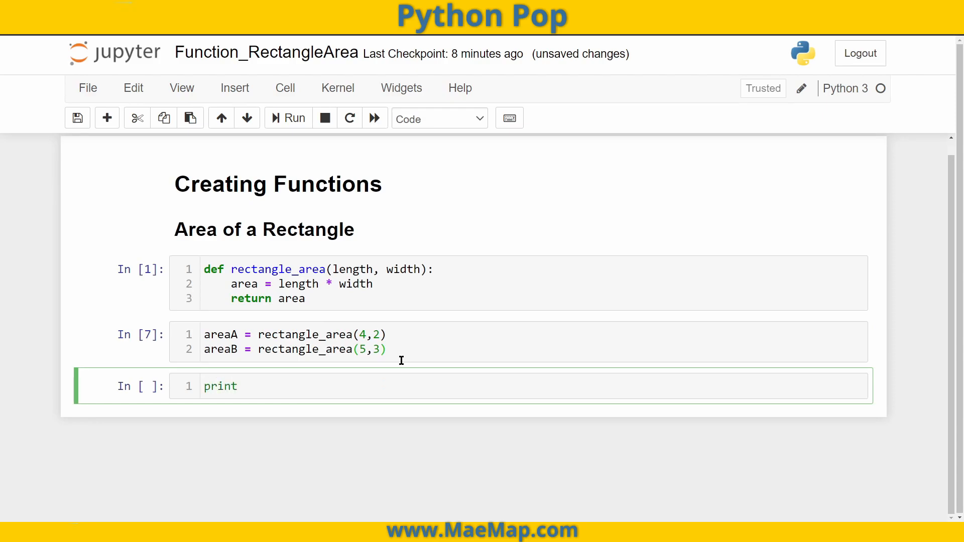
text((areaA))
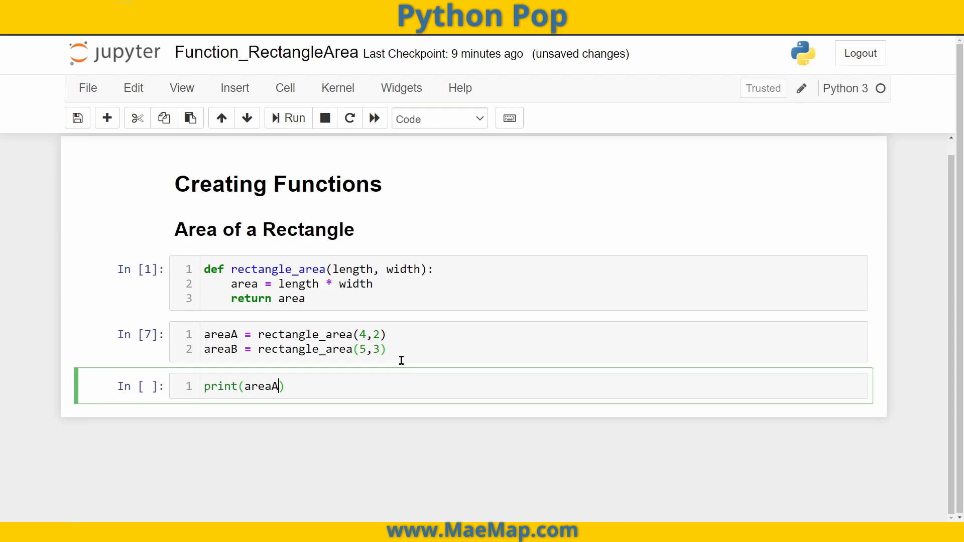
text(p)
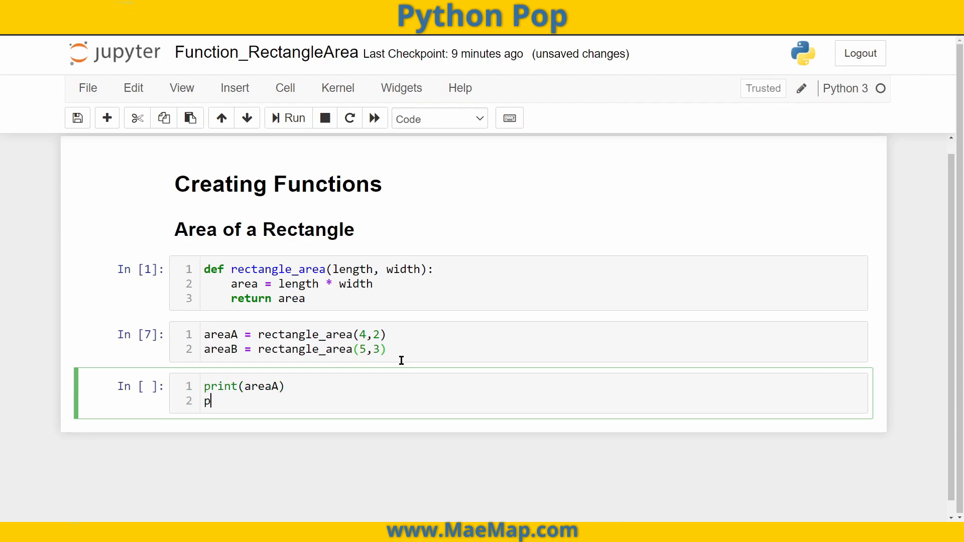
text(rint(areaB))
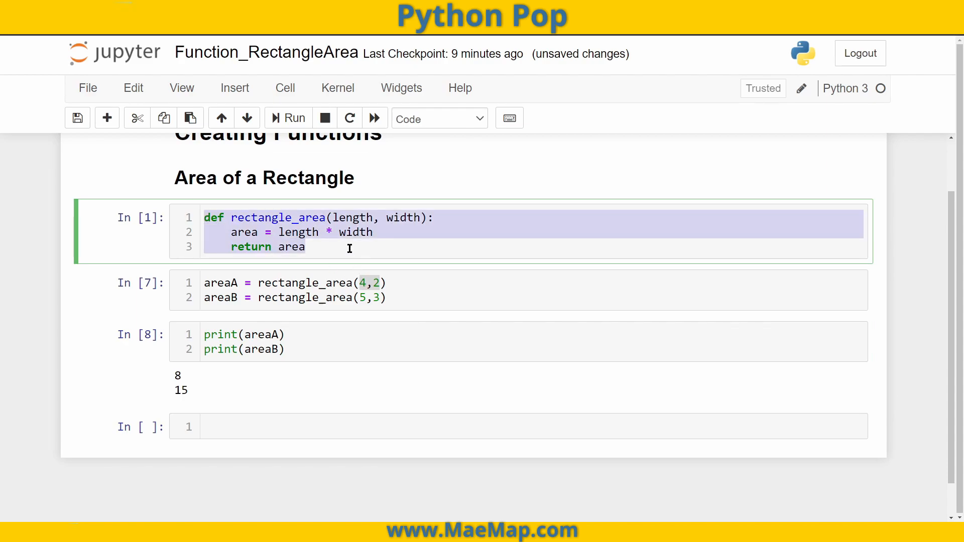
Copy rectangle_area into the empty cell and rename it square_area(side).
click(305, 247)
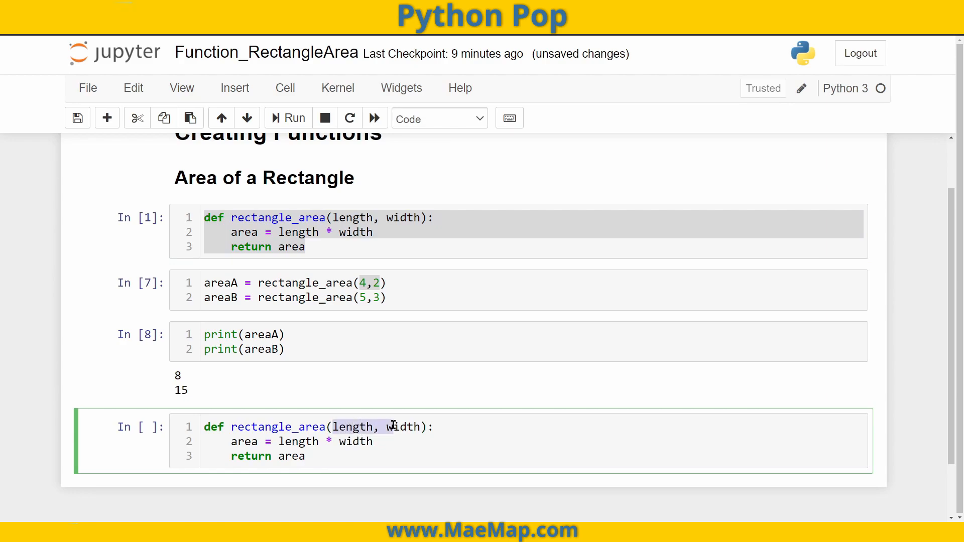
text(s)
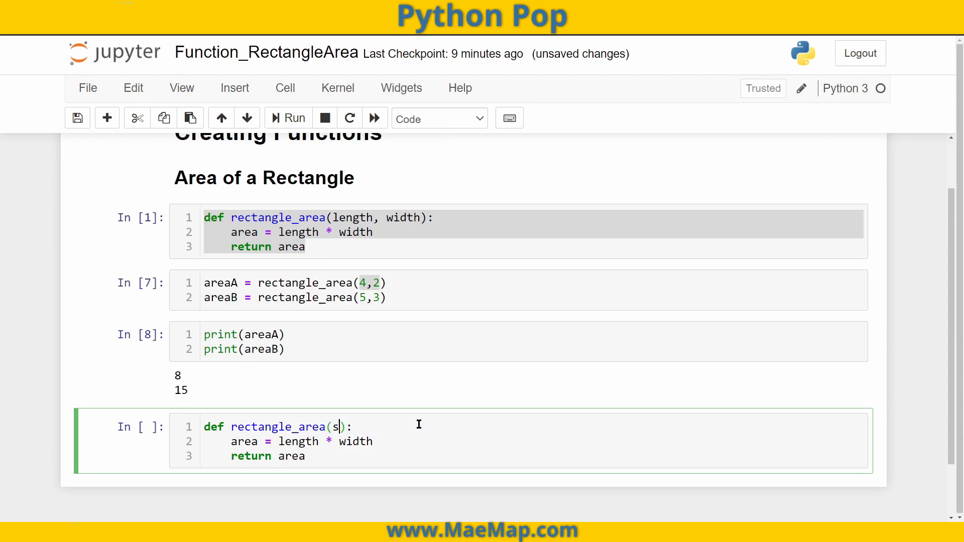
text(ide)
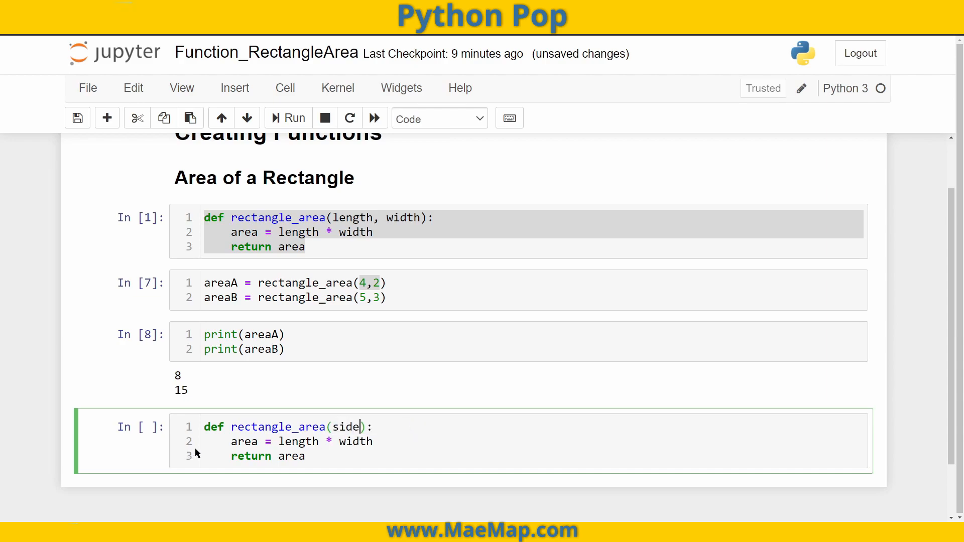
double_click(261, 427)
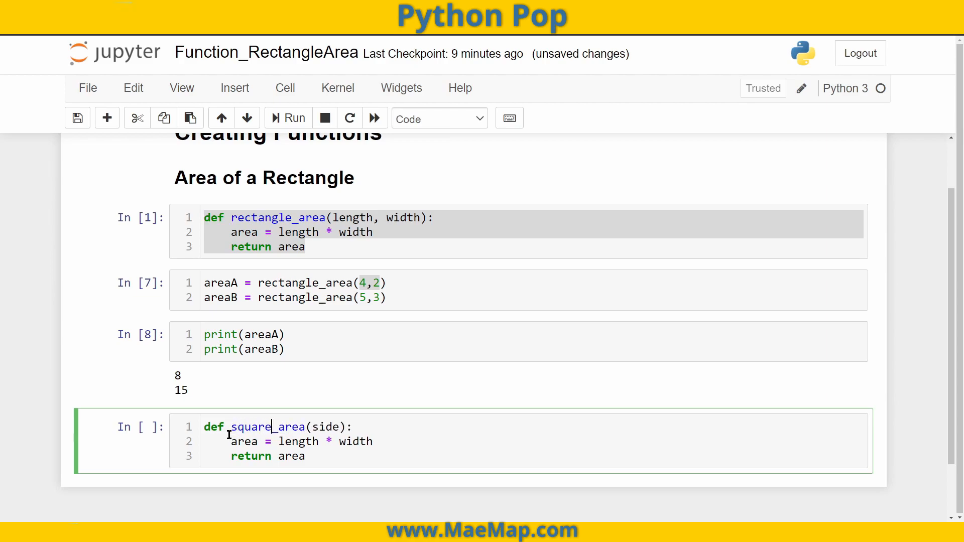
Replace length * width with side**2 and mark the body lines for rewriting.
drag(231, 441, 371, 441)
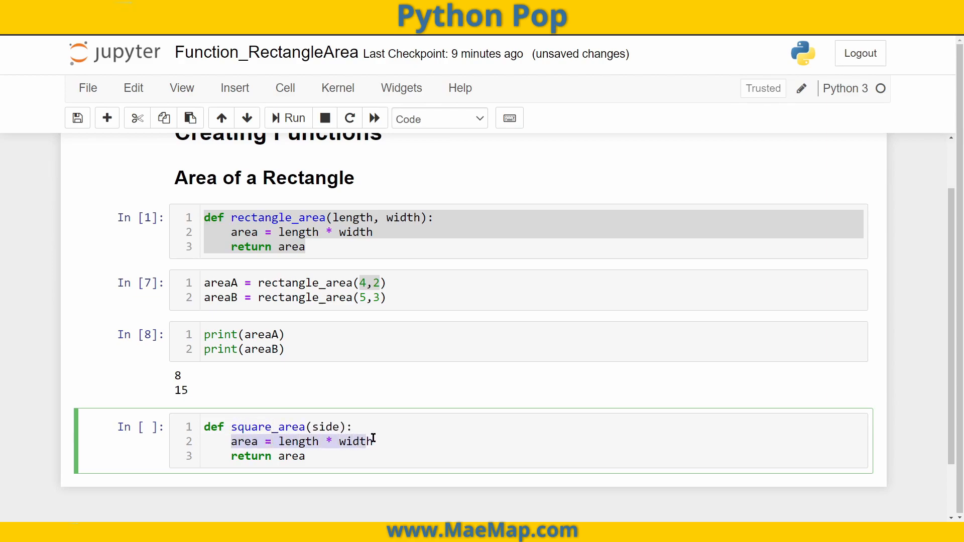
text(s)
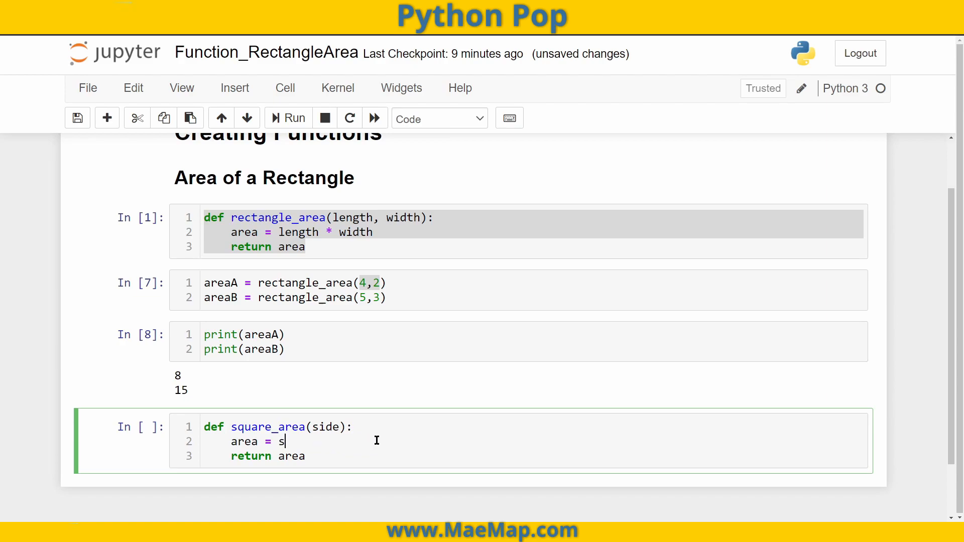
text(ide**2)
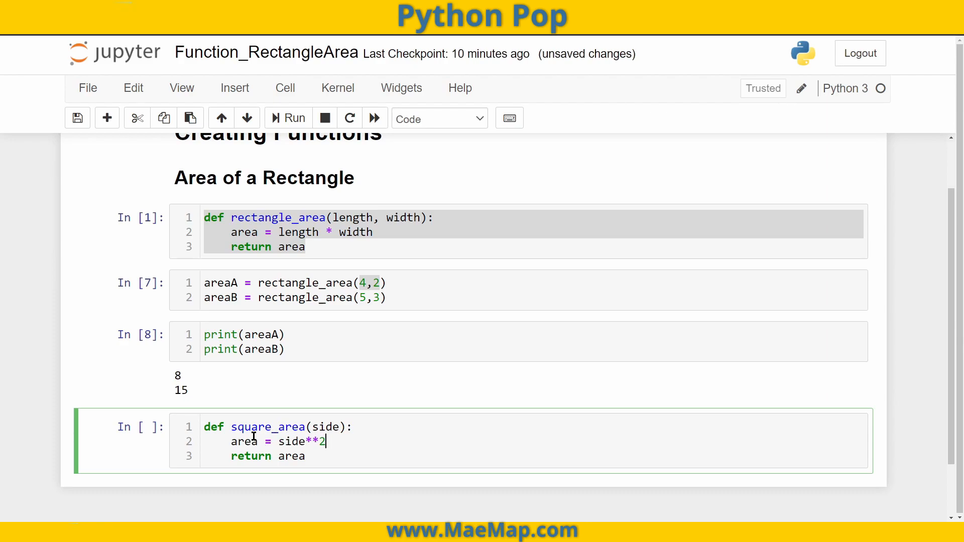
mouse_move(269, 462)
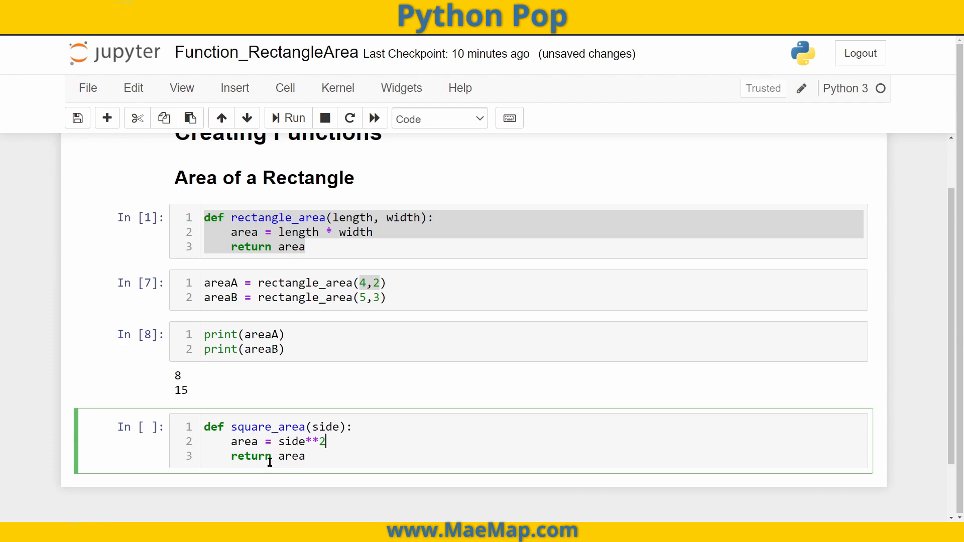
double_click(300, 442)
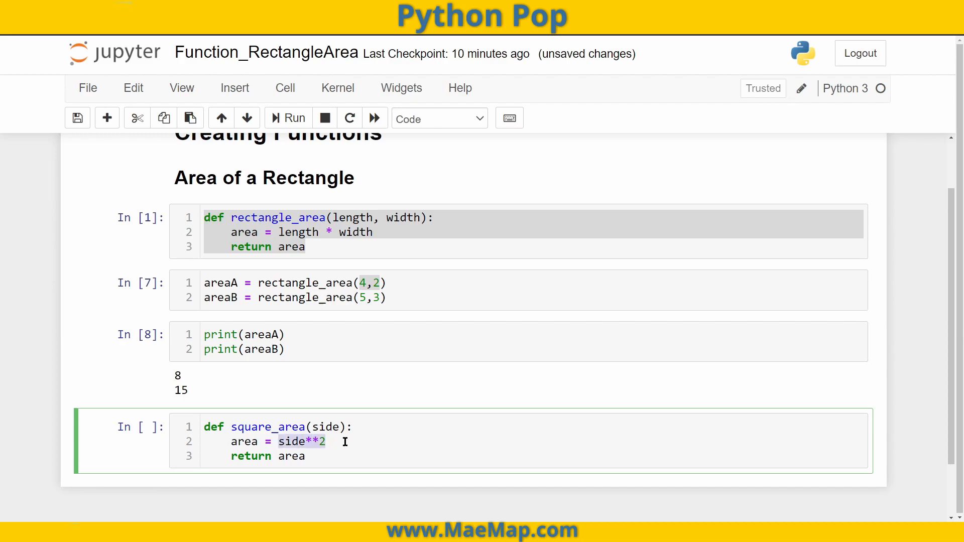
drag(324, 442, 231, 456)
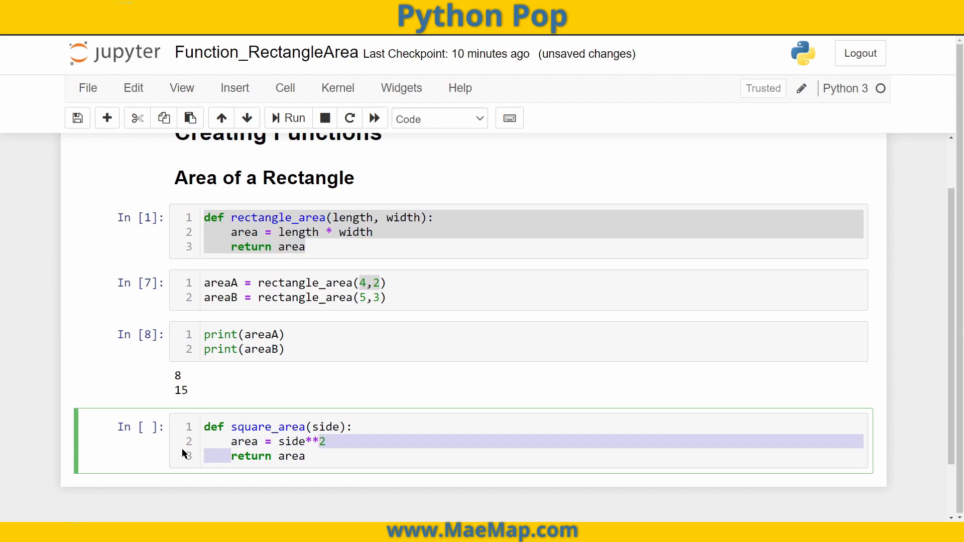
Shorten the body to return side**2, run it, and write square_area(6) in the new cell.
key(Delete)
text(p)
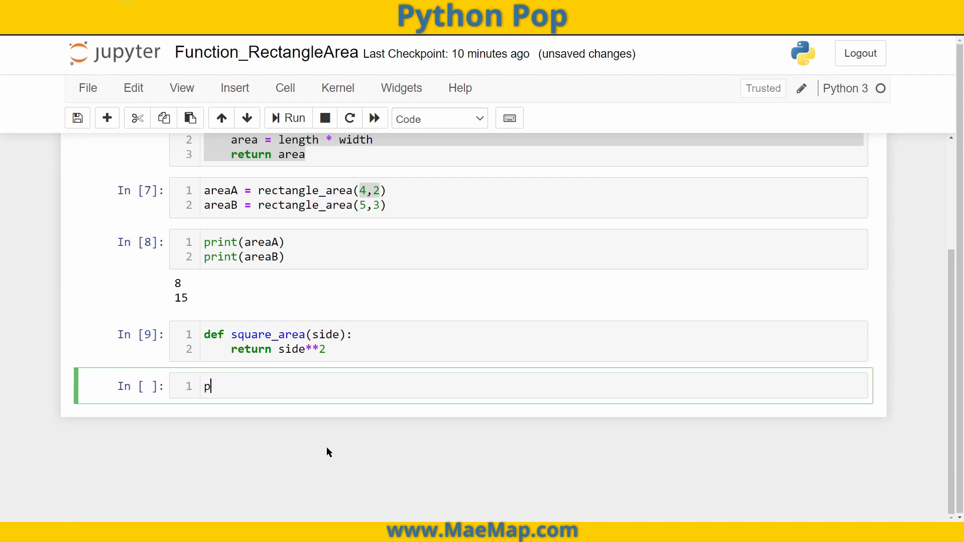
text(squar)
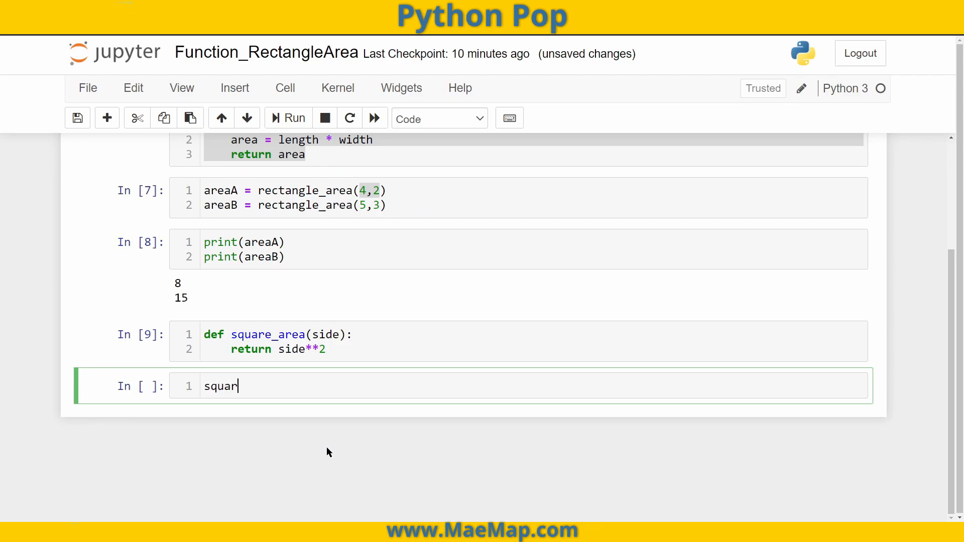
text(e_ar)
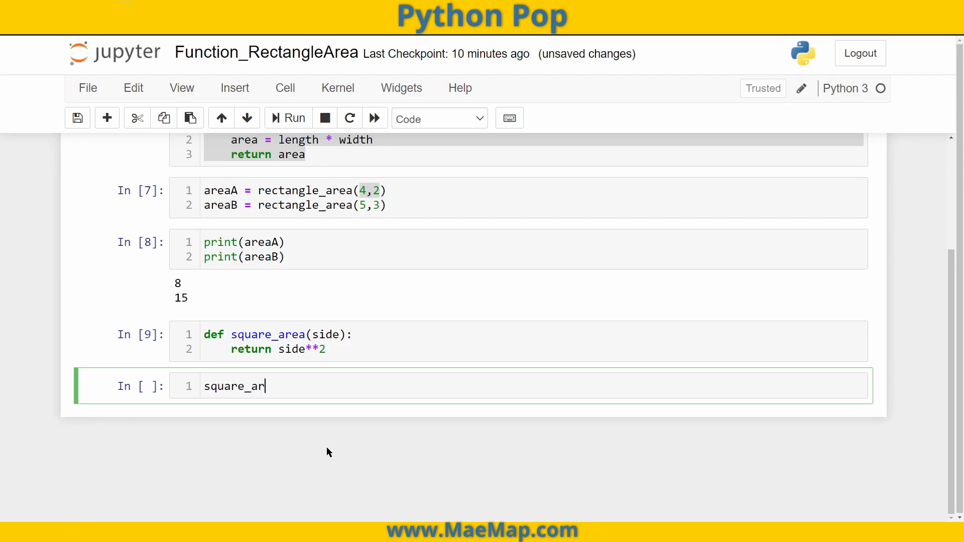
text(ea())
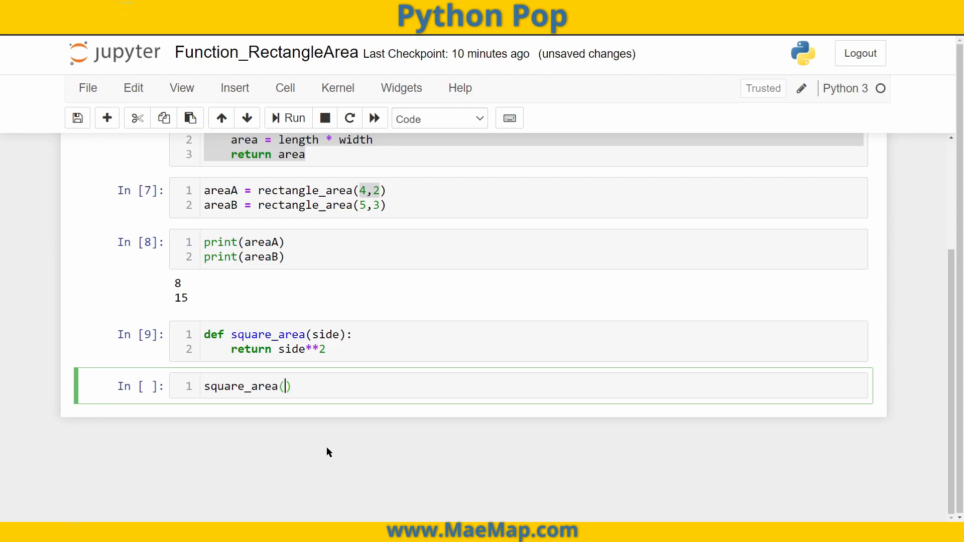
text(6)
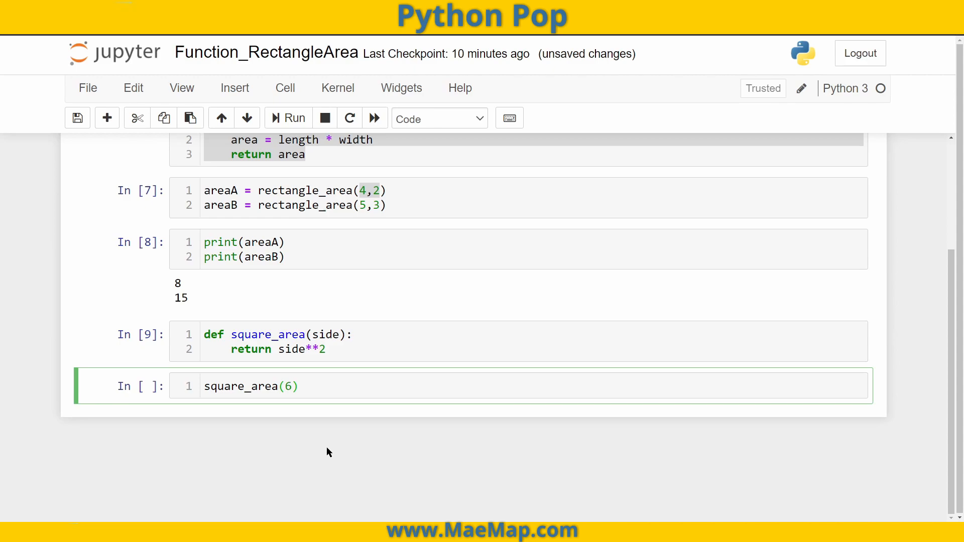
Run the square_area(6) cell, producing output 36.
click(289, 386)
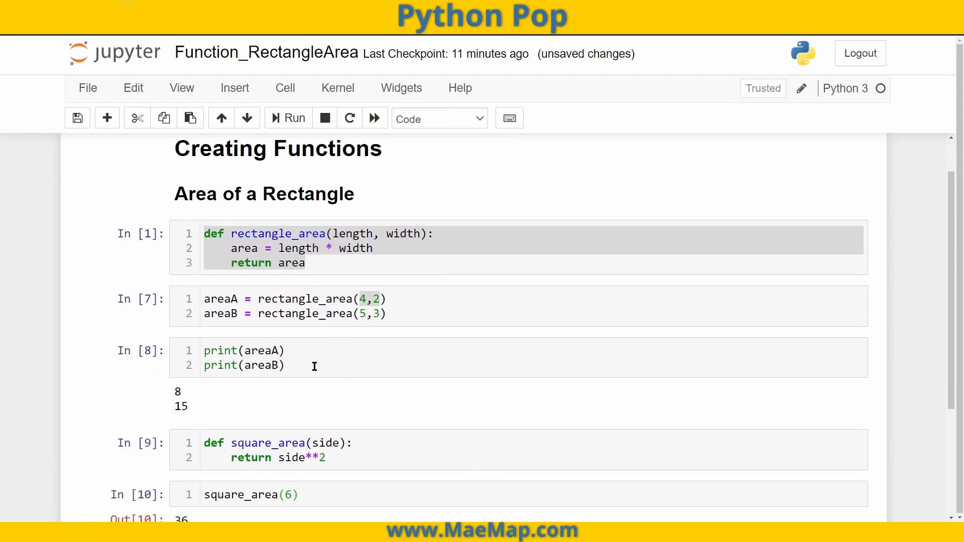
mouse_move(369, 364)
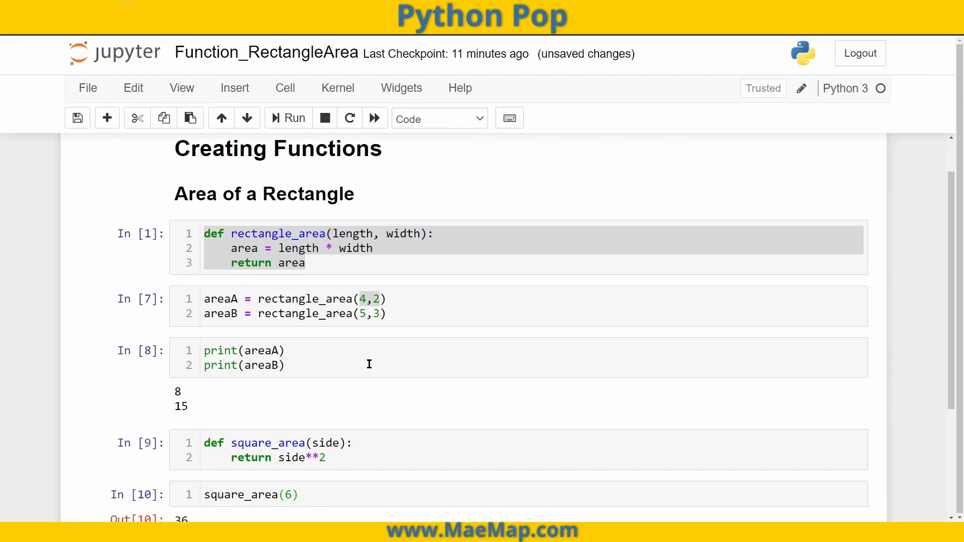